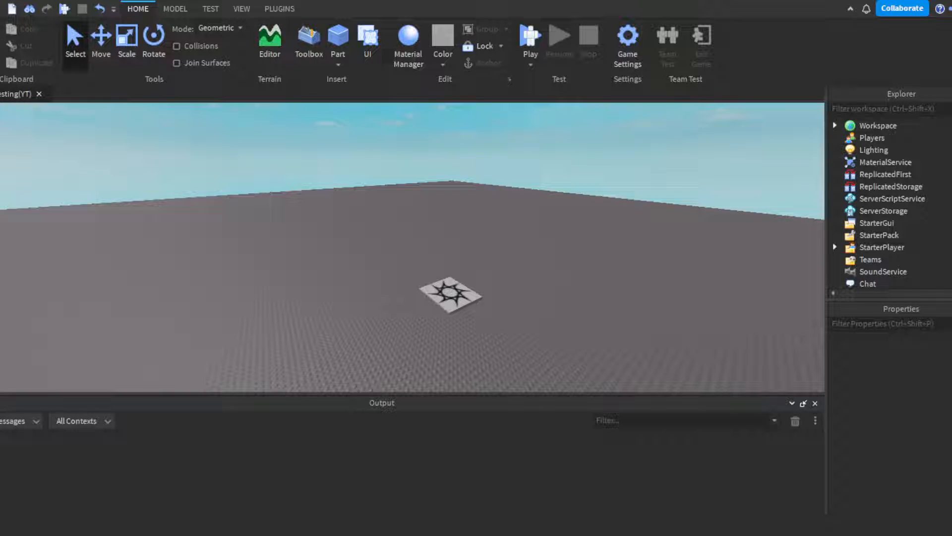
mouse_move(374, 274)
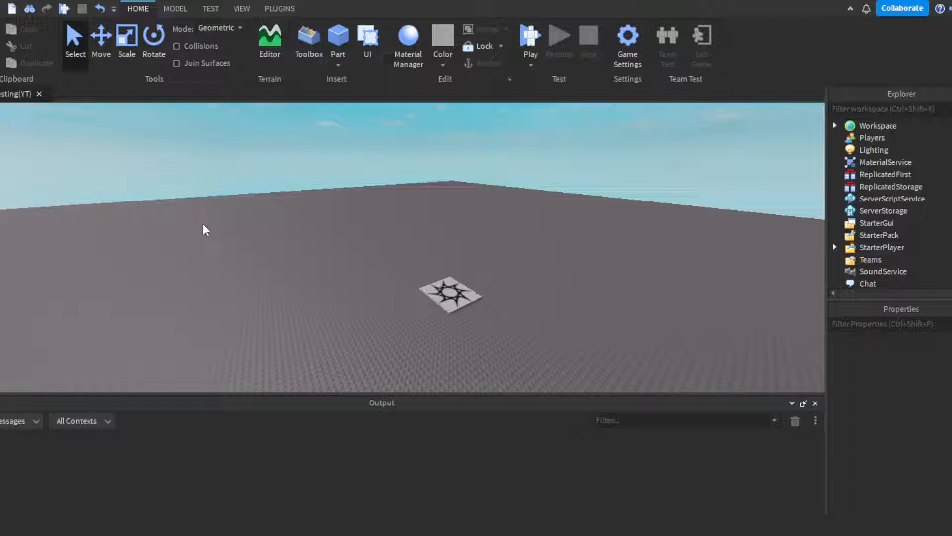
mouse_move(179, 204)
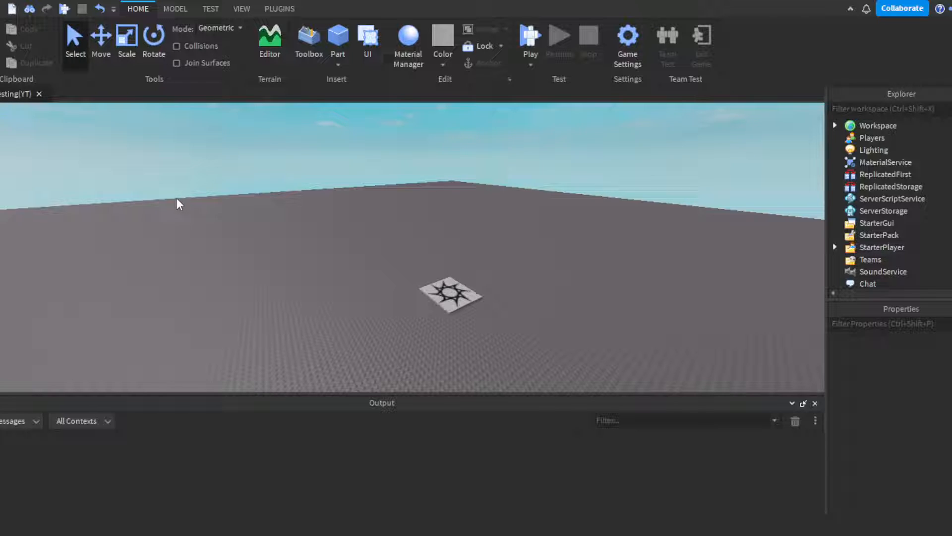
- Insert a Script under ServerScriptService and name it RejoinScript
left_click(893, 198)
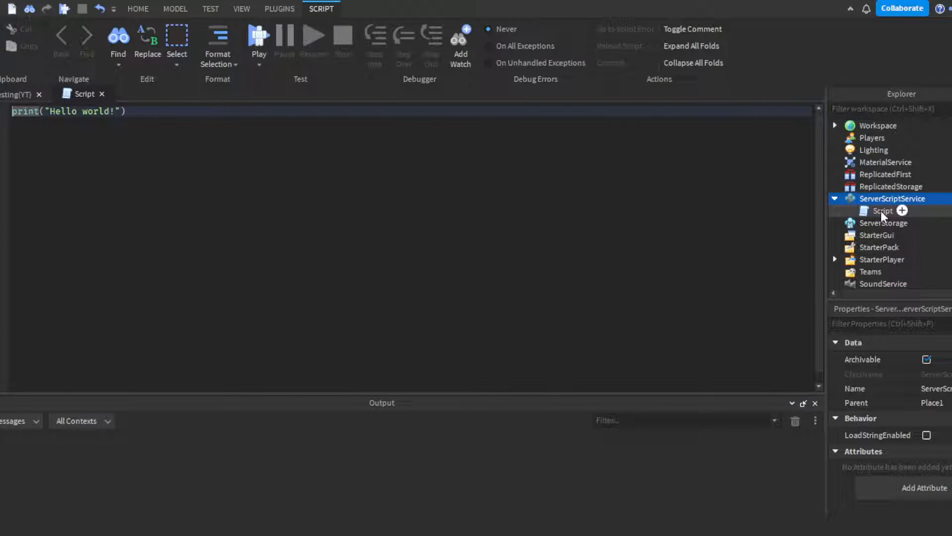
left_click(901, 211)
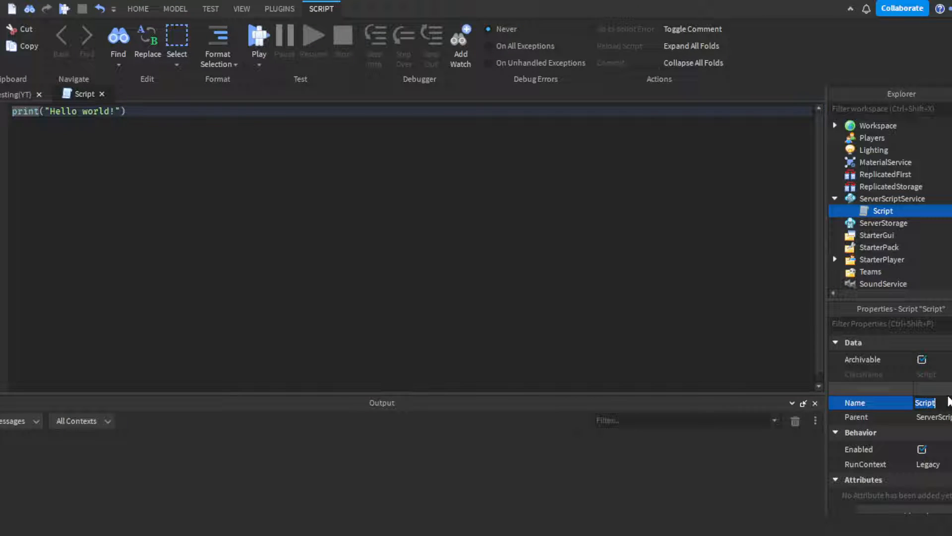
type("RejoinScript")
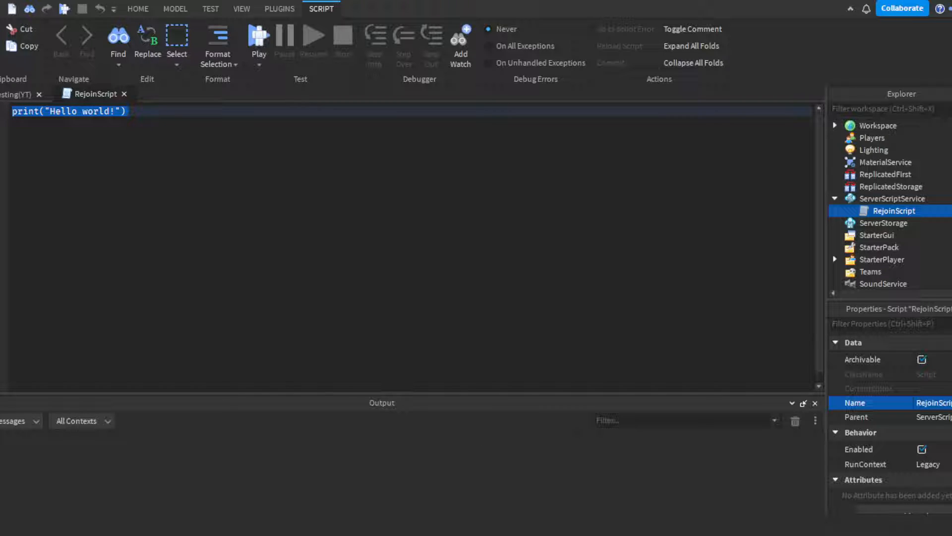
- Browse the game's Places in the Asset Manager and pick the current place
left_click(241, 8)
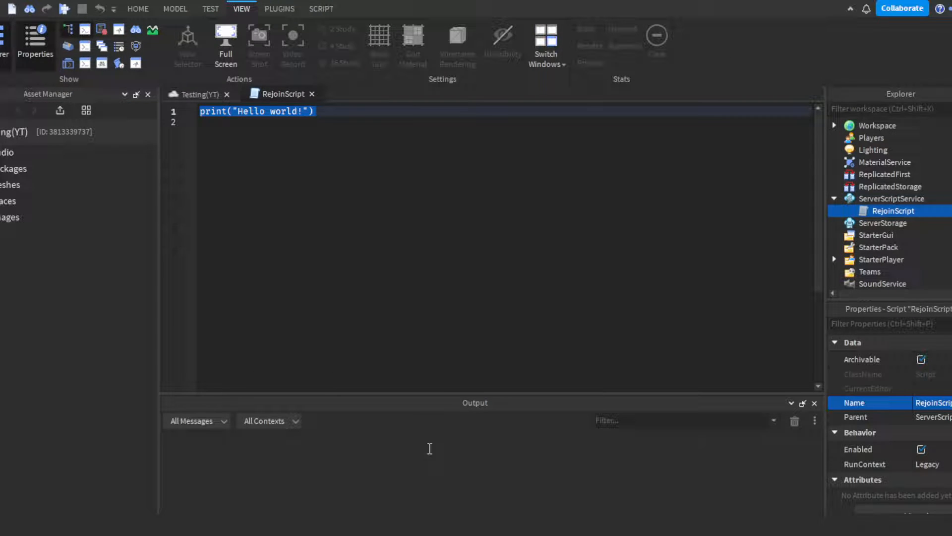
mouse_move(238, 408)
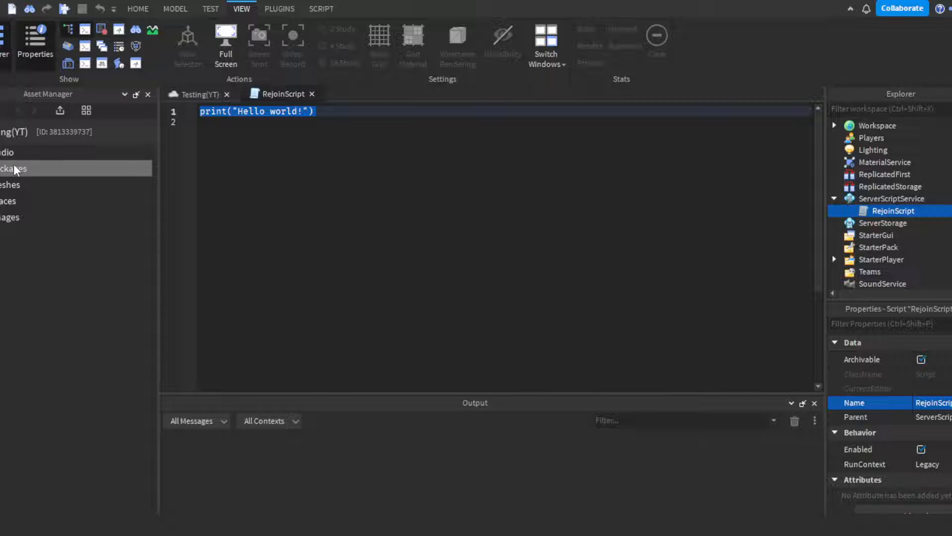
mouse_move(50, 204)
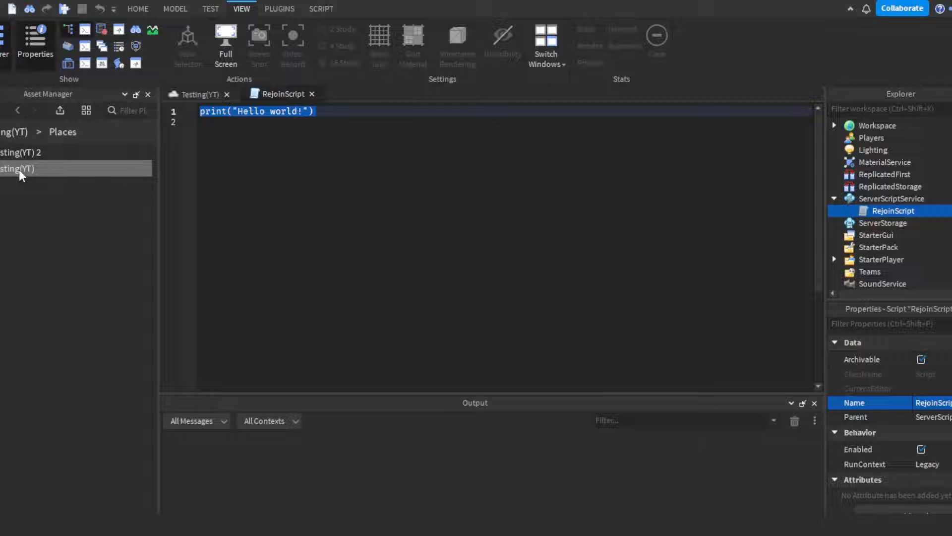
left_click(36, 168)
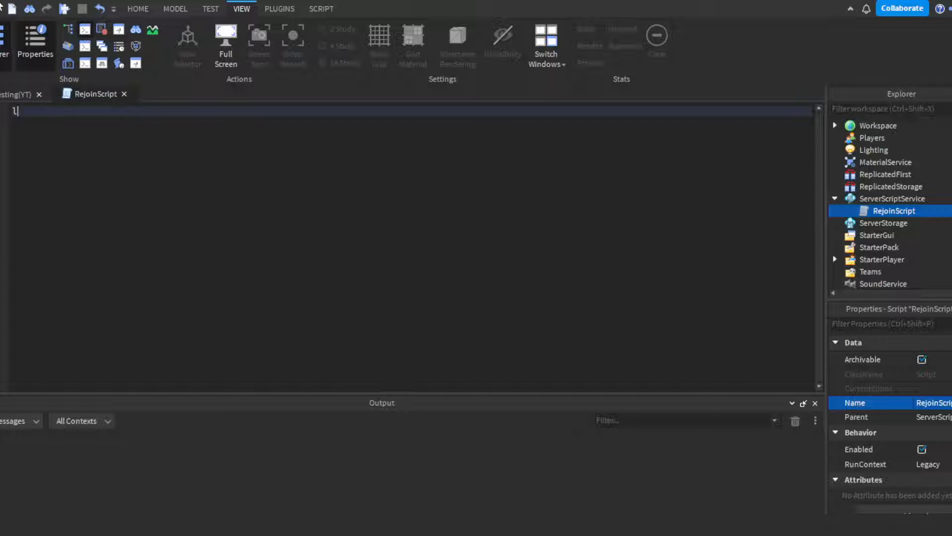
type("ocal Place")
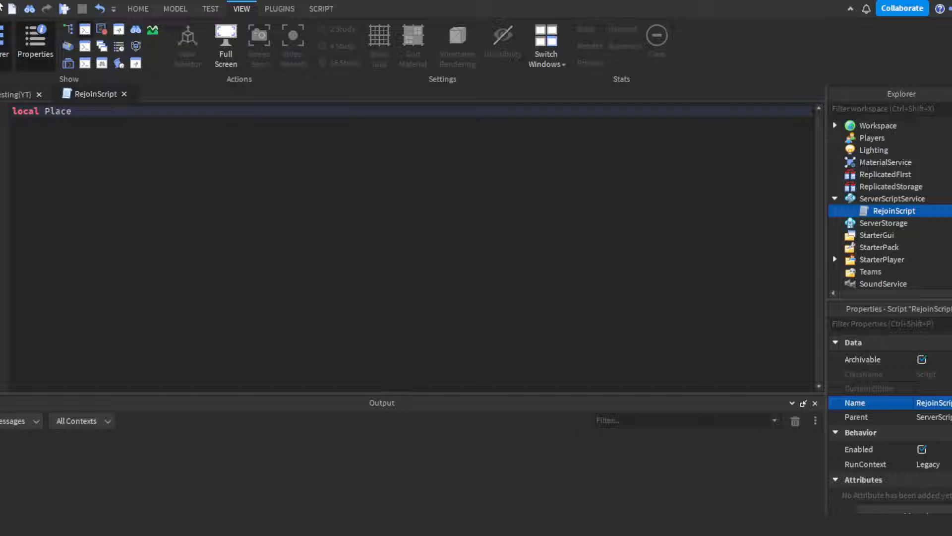
type("ID =")
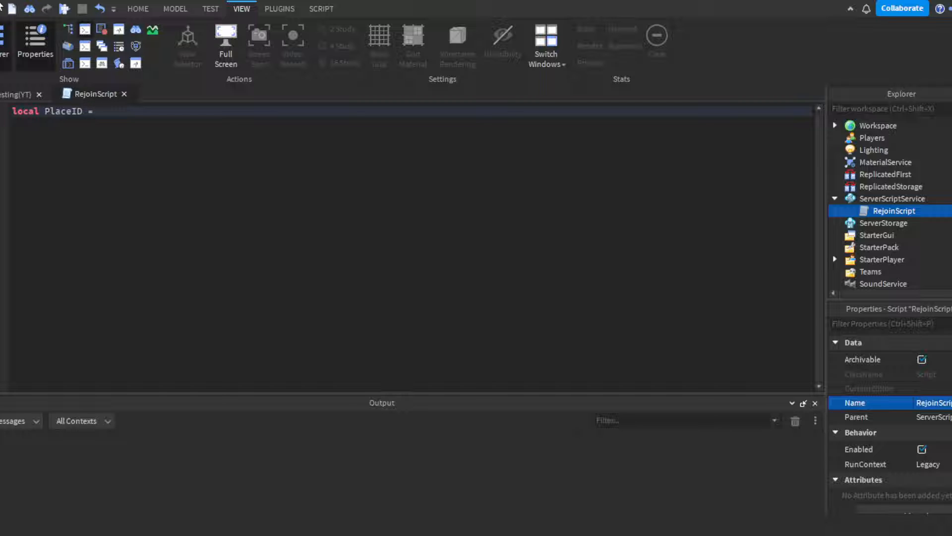
type("10470863308")
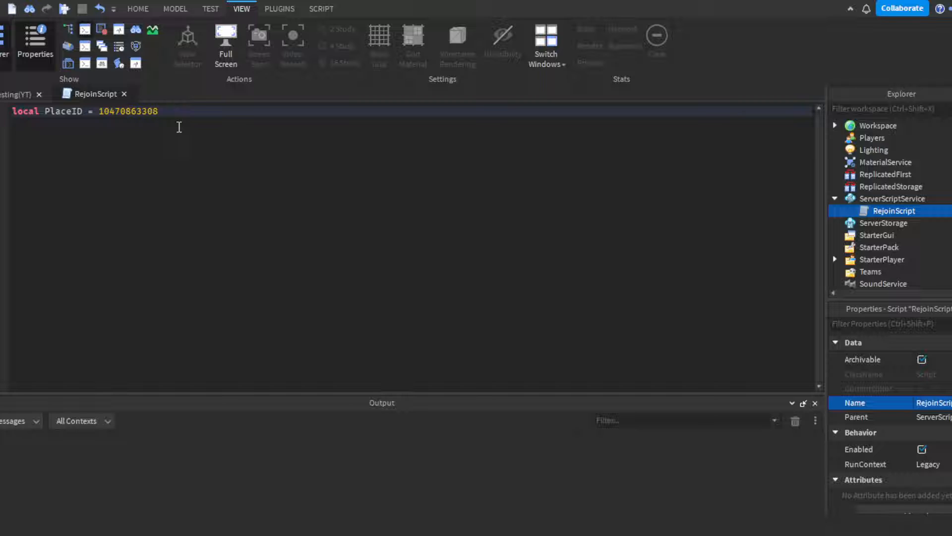
- Declare local ServerID = game.JobId
type("local S")
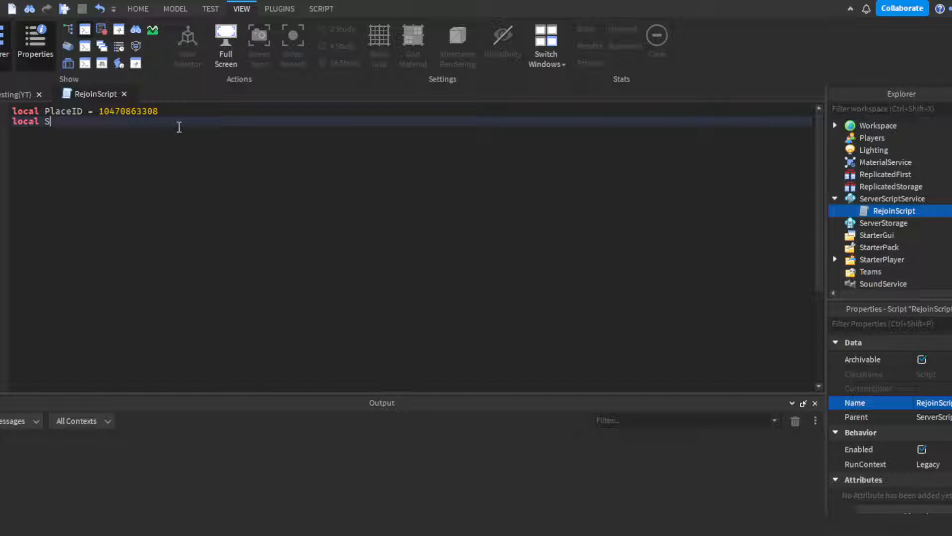
type("erverID =")
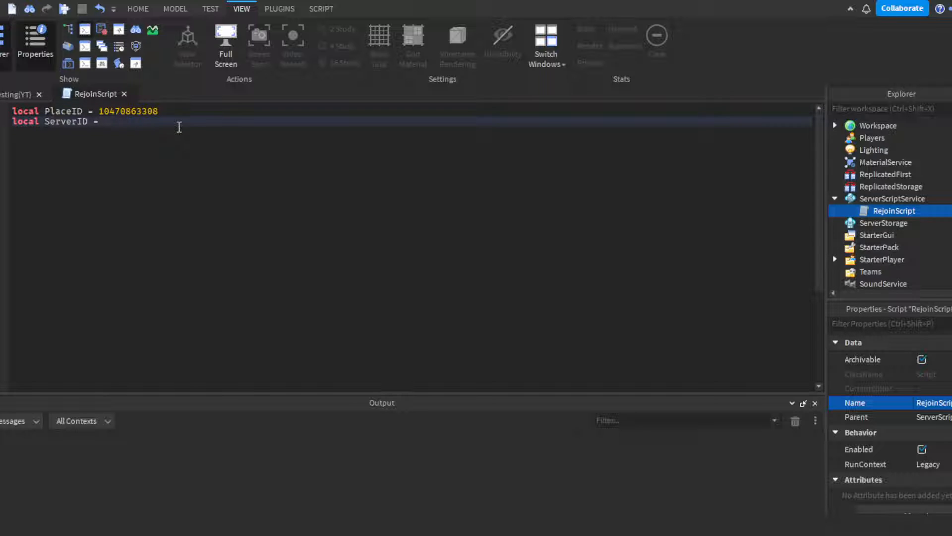
type("game.job")
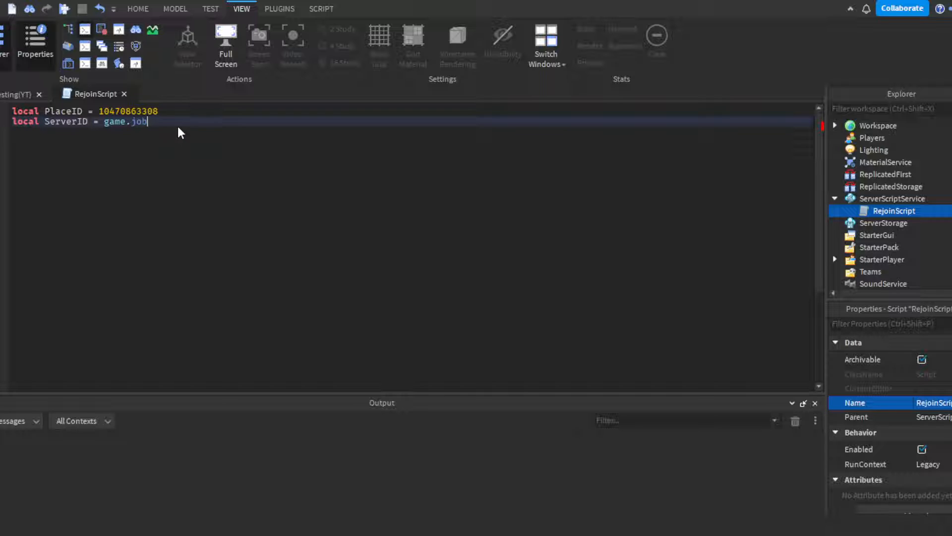
type("Id")
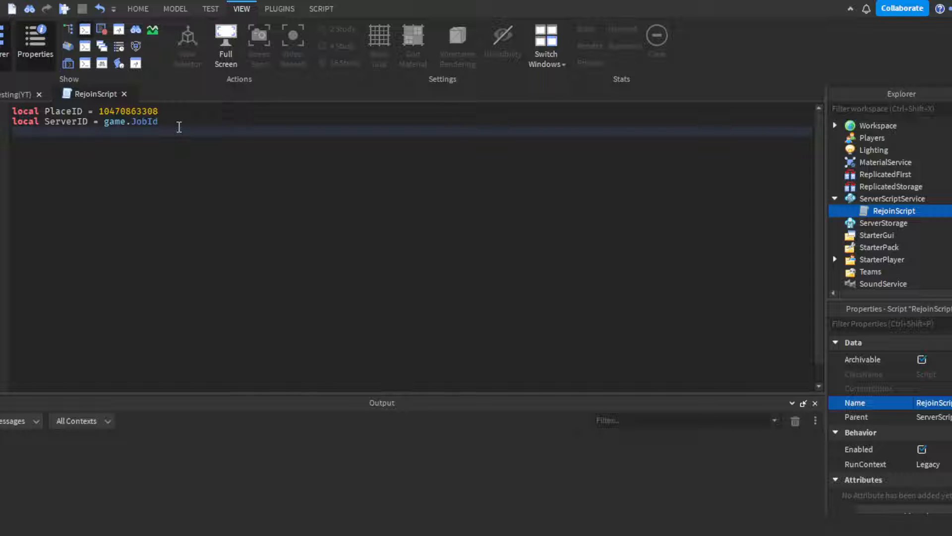
- Declare local TPS = game:GetService("TeleportService")
type("local T")
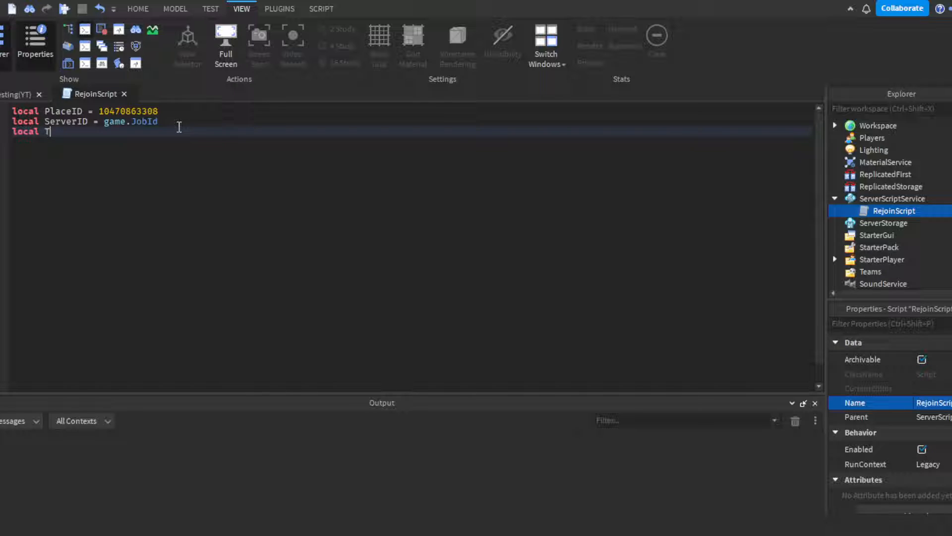
type("PS = game")
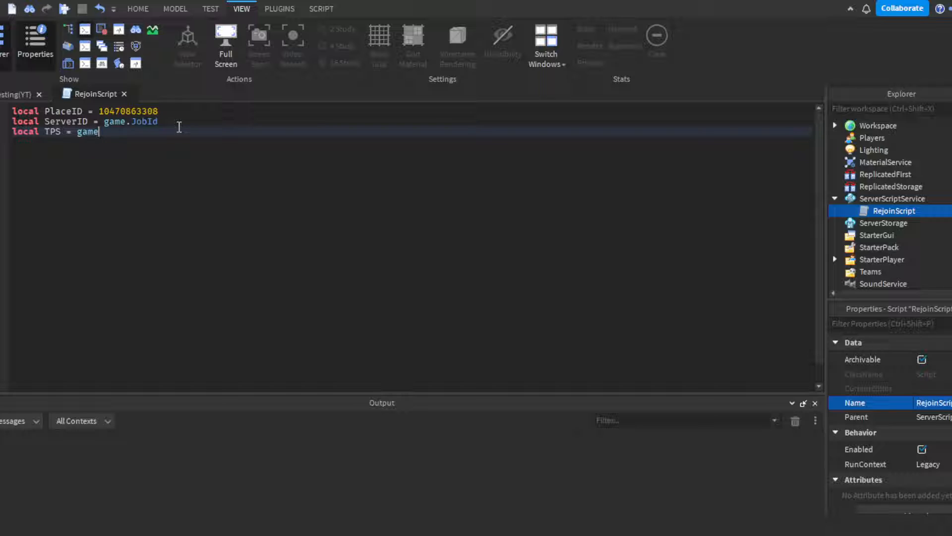
type(":GetService(\"T")
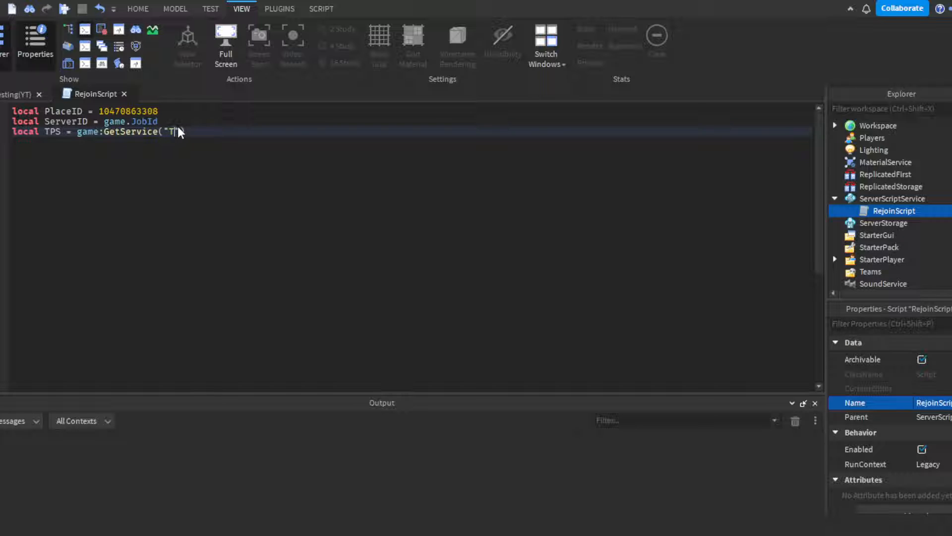
type("eleportService\")")
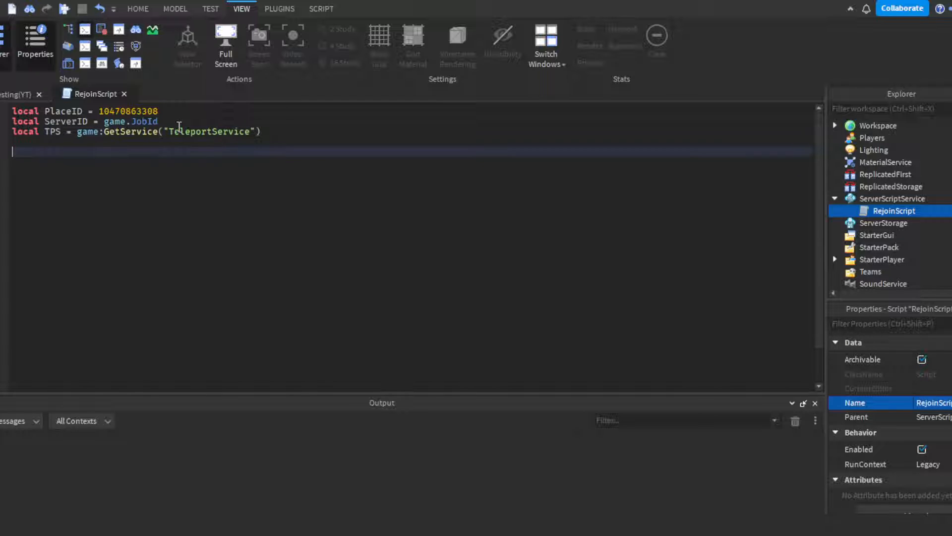
type("gam")
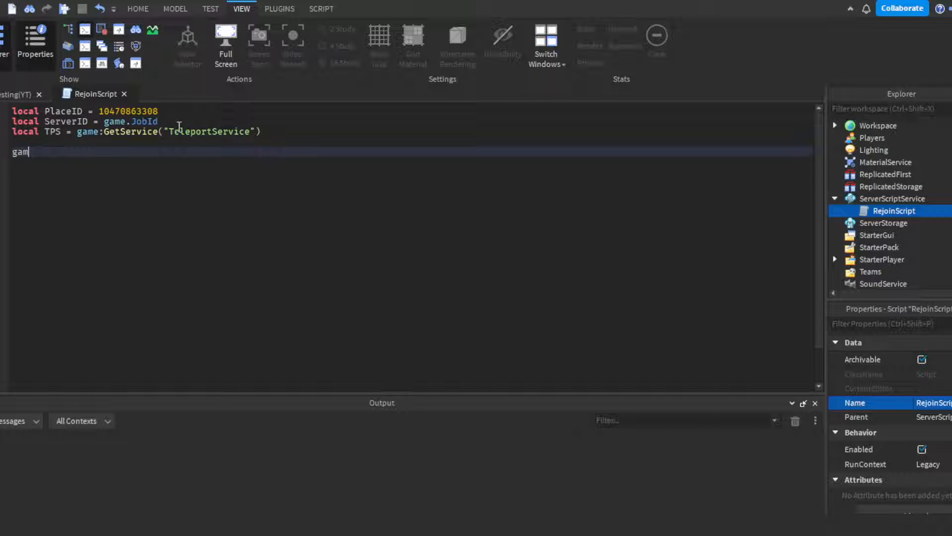
- Connect game.Players.PlayerAdded and each player's Chatted event with plr and msg handlers
type("e.Players.PlayerAdded\":")
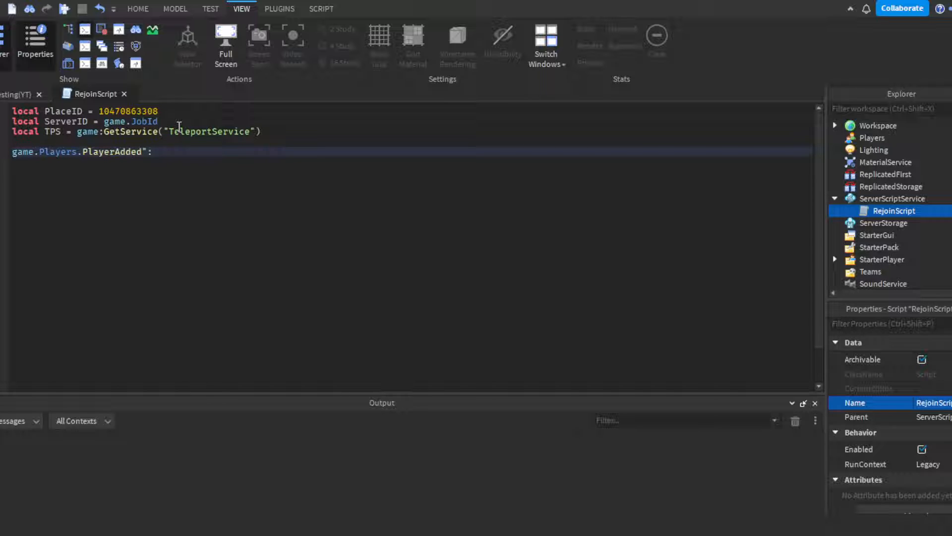
type(":Connect(function(plr")
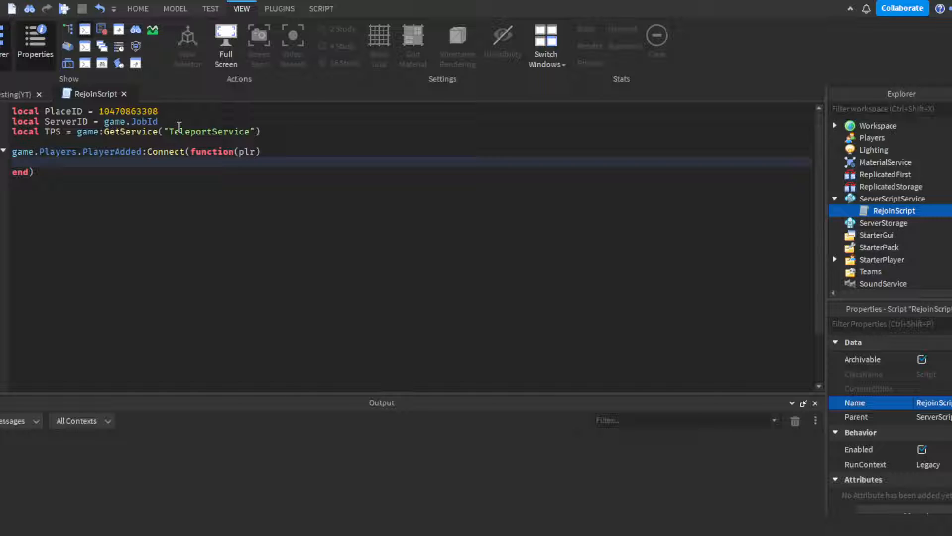
type("plr.Chatted")
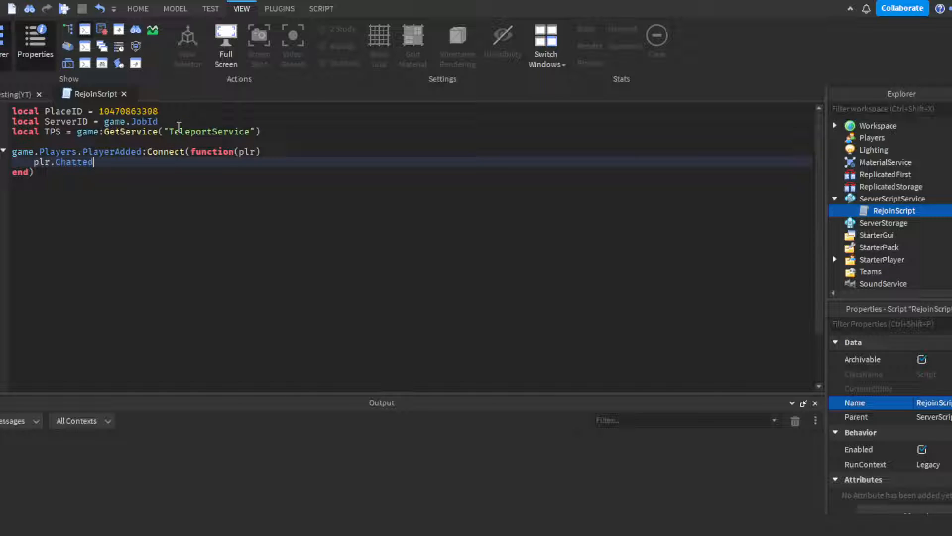
type(":Connect(function()")
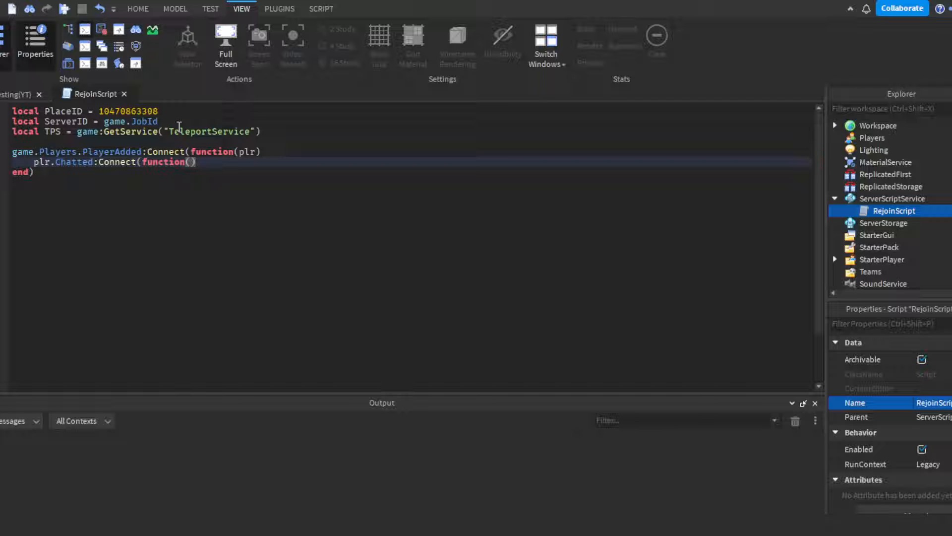
type("msg")
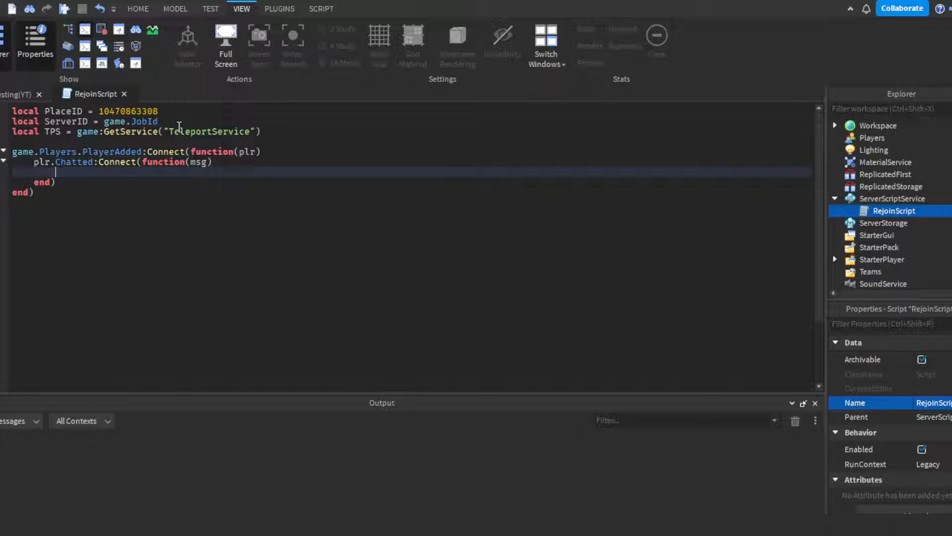
- Add the check if msg == ":rejoin" then inside the chat handler
type("if msg ==")
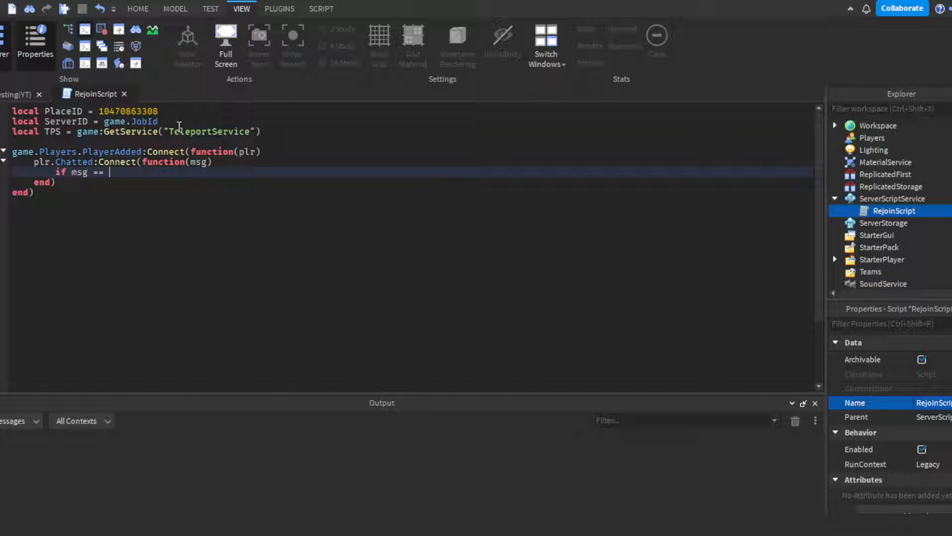
type("\":rejo\"")
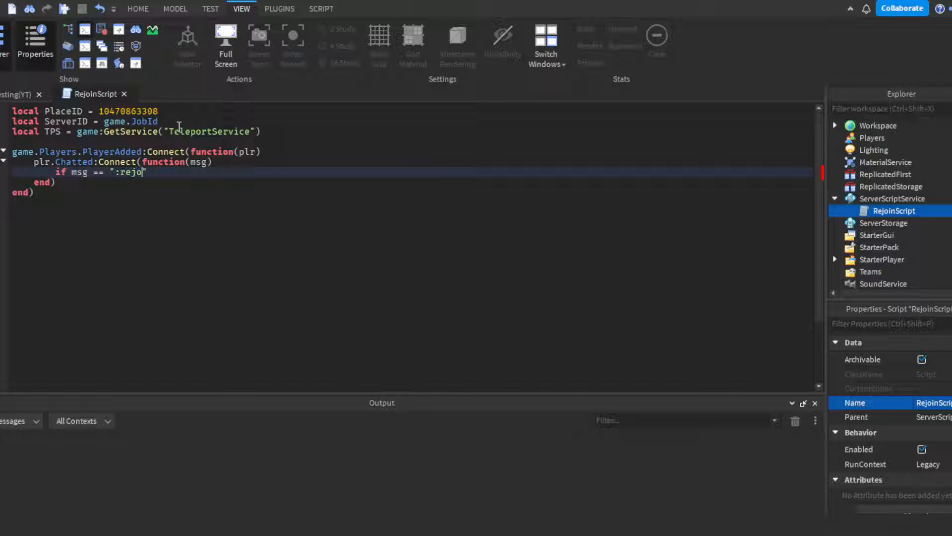
type("n\" then")
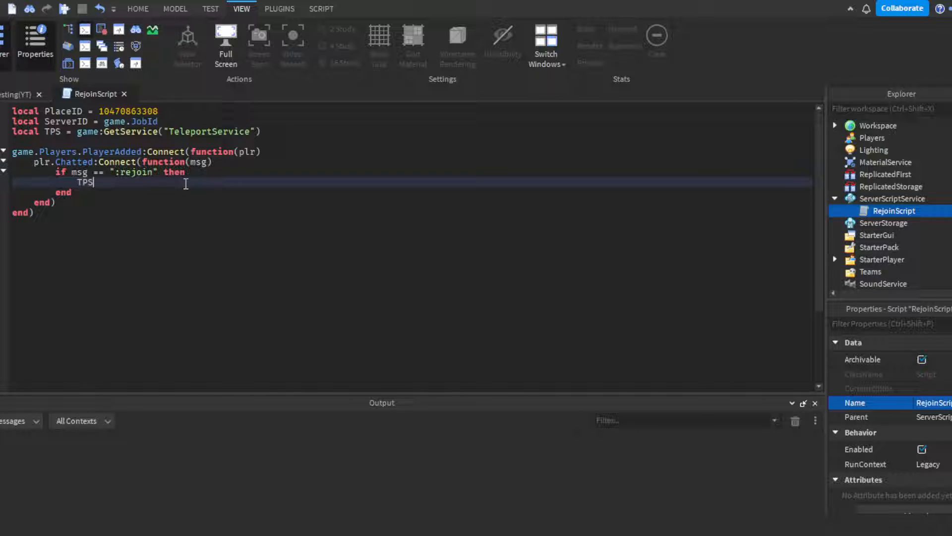
- Write TPS:TeleportToPlaceInstance(PlaceID, ServerID, plr) inside the ":rejoin" check
type(":tel")
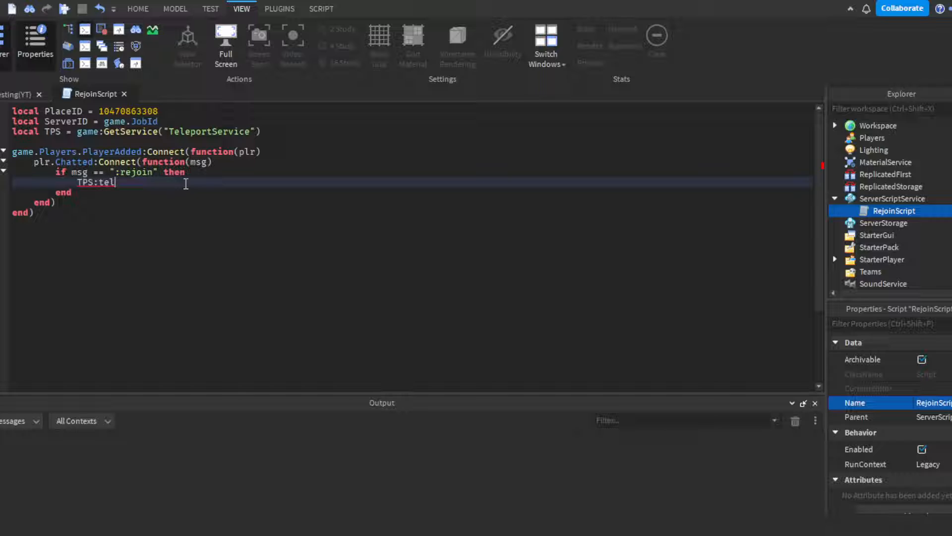
type("eportToPlaceInstance()")
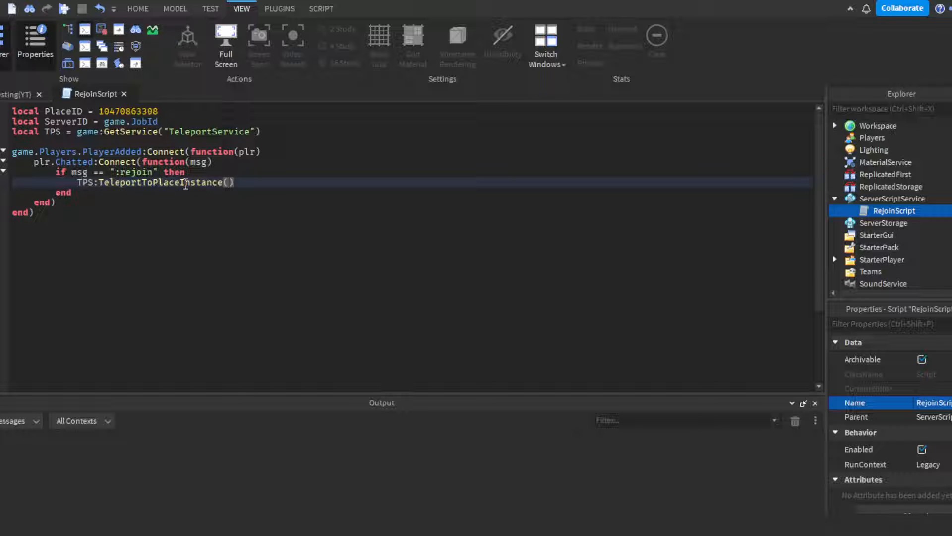
type("pla")
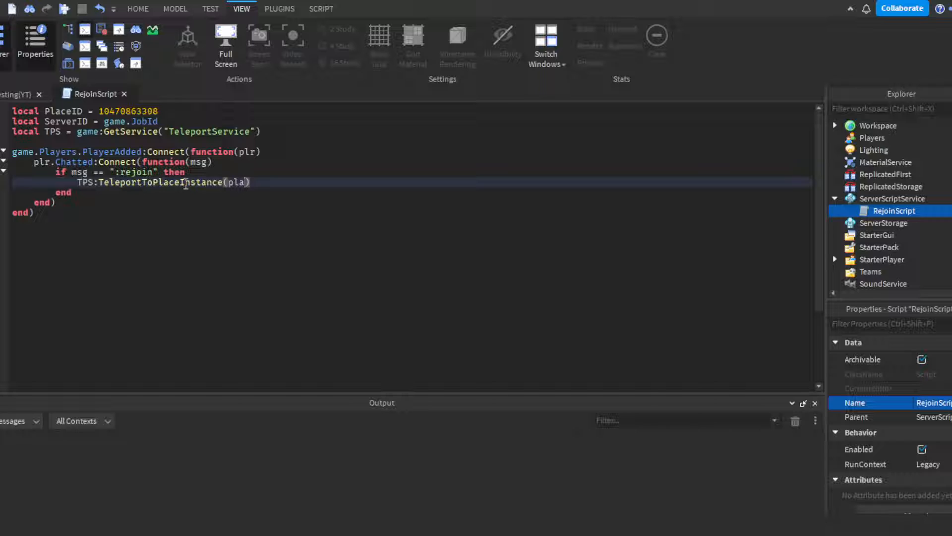
type("PlaceID,")
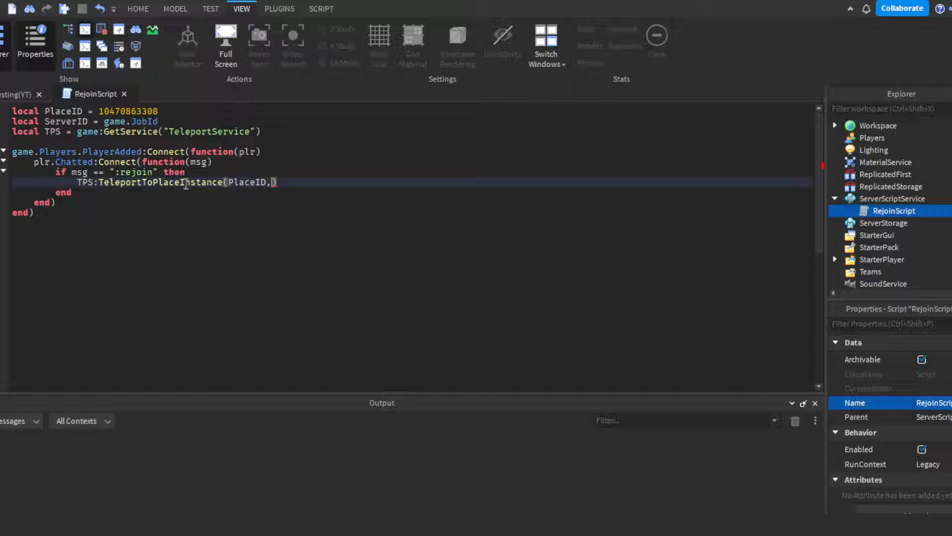
type("\" \"")
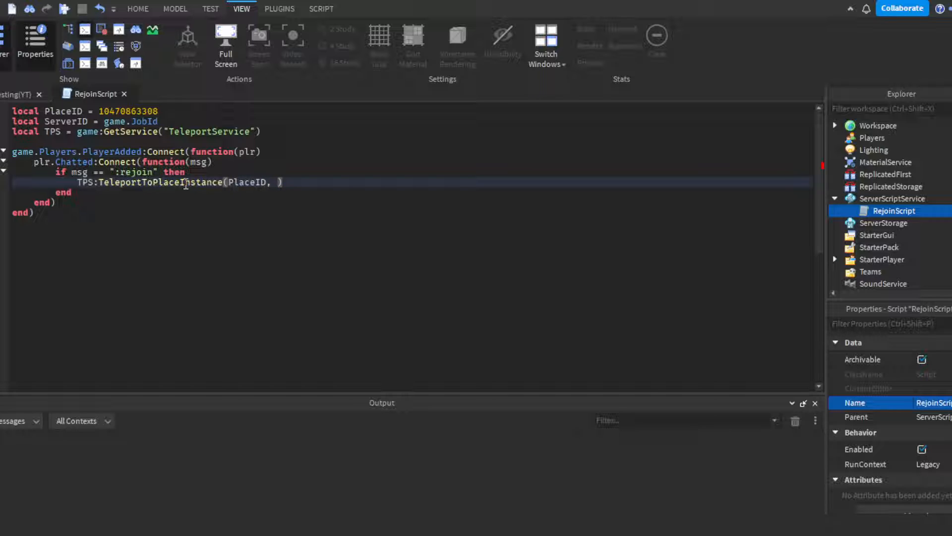
type("ServerID")
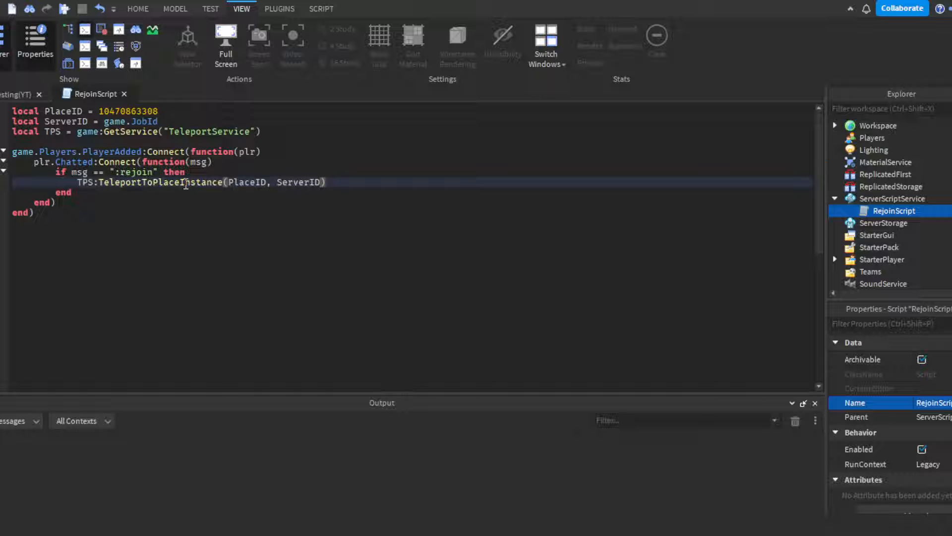
type(", plr")
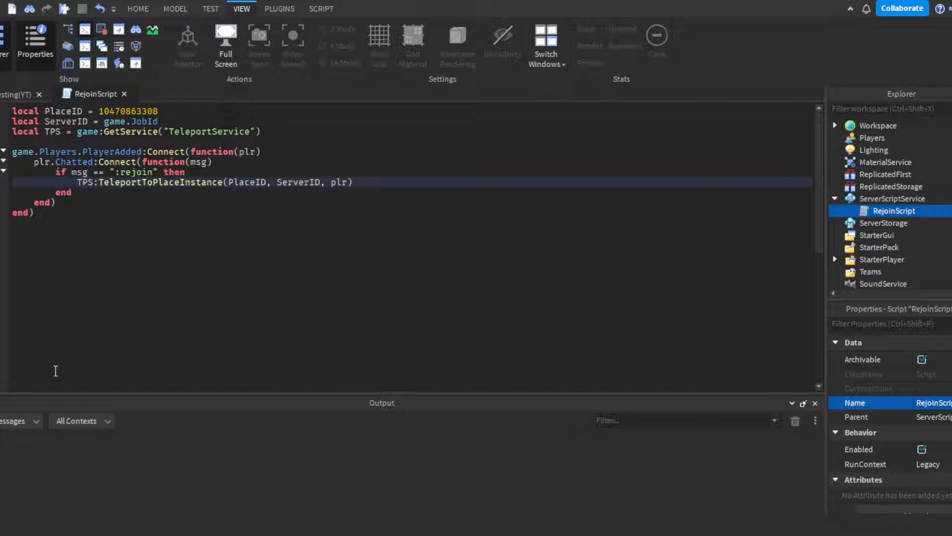
- Glance at the place's 3D view and return to the RejoinScript code
left_click(138, 8)
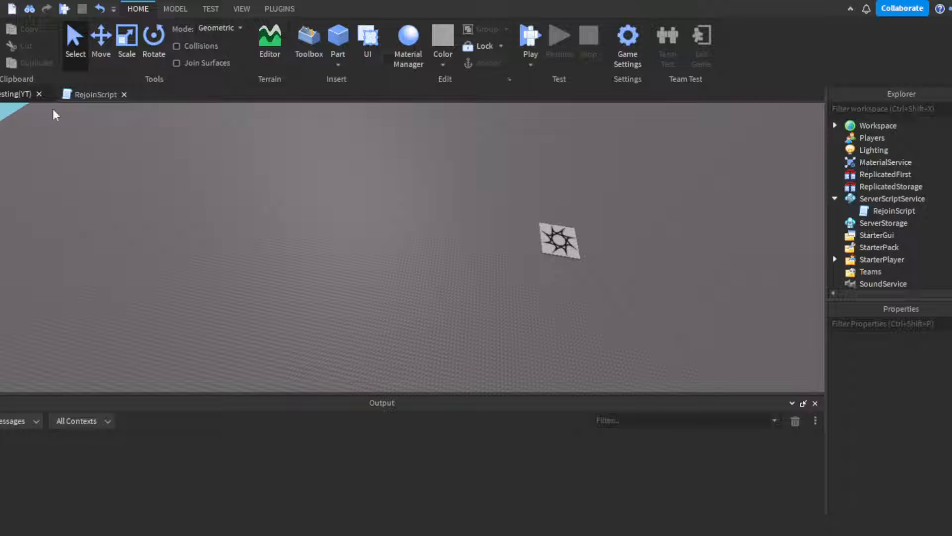
left_click(95, 95)
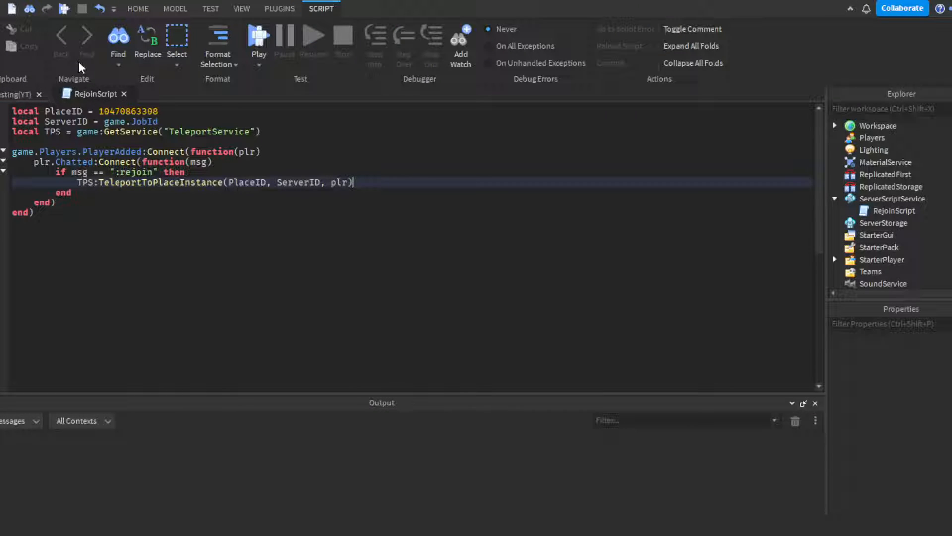